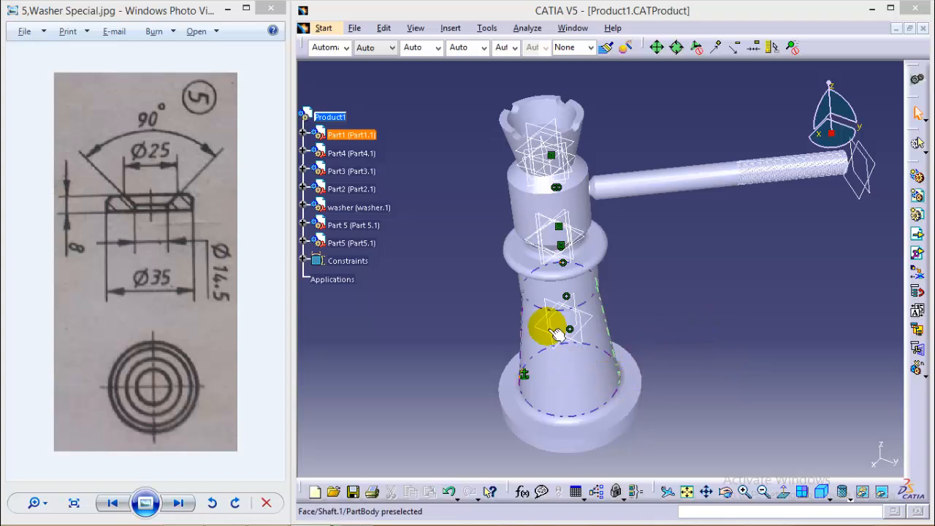
- Create a new Part Design document named 'washer' from the Start > Mechanical Design menu
{"action": "left_click", "coordinate": [352, 189]}
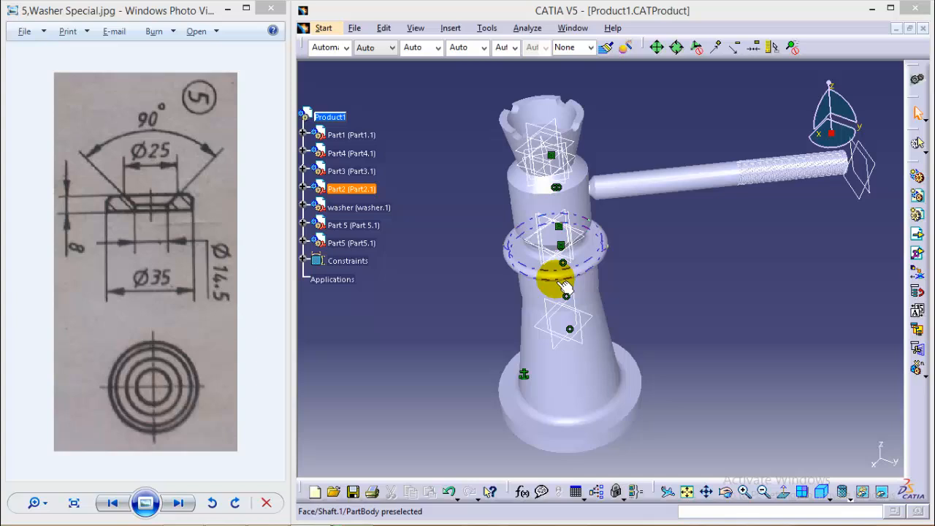
{"action": "left_click", "coordinate": [456, 305]}
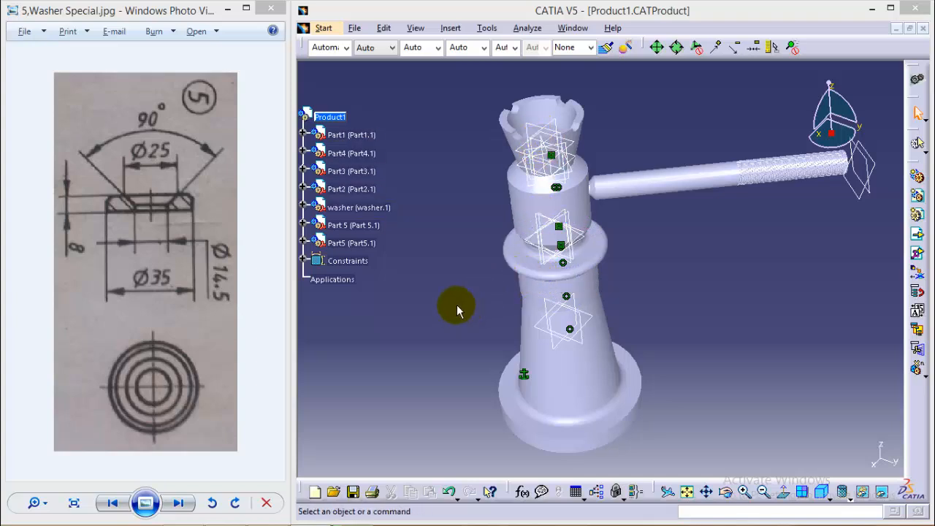
{"action": "mouse_move", "coordinate": [451, 324]}
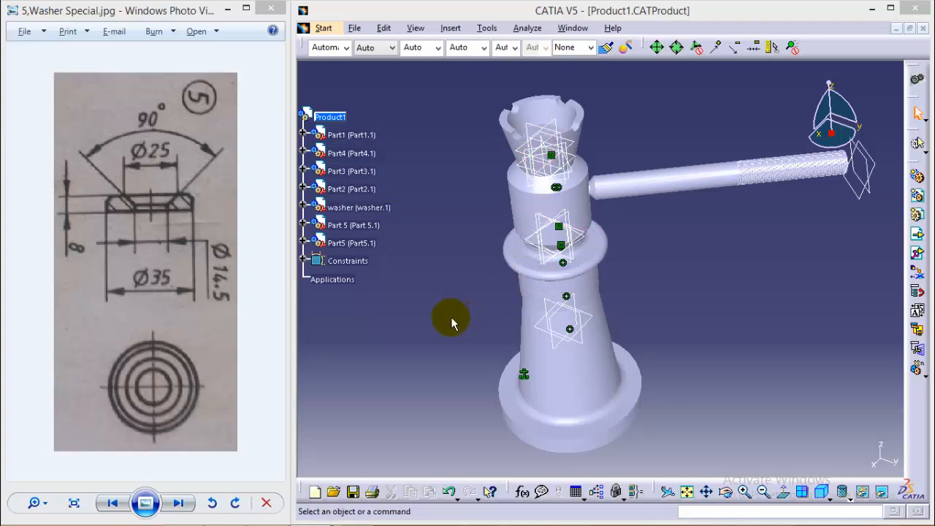
{"action": "mouse_move", "coordinate": [174, 262]}
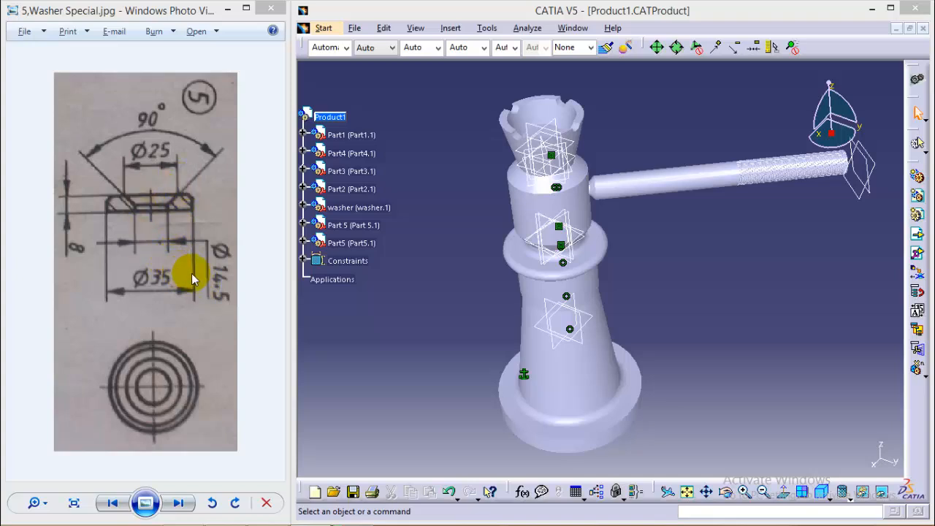
{"action": "mouse_move", "coordinate": [178, 228]}
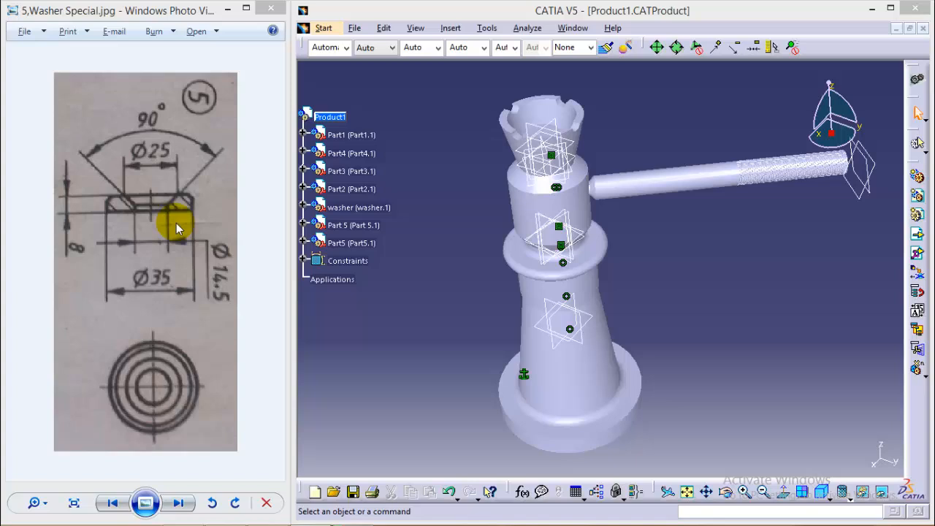
{"action": "mouse_move", "coordinate": [190, 307]}
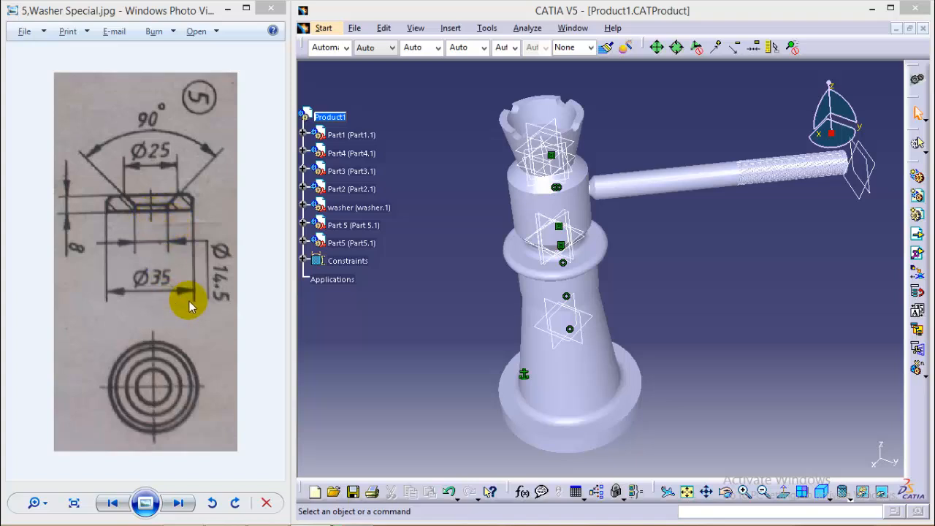
{"action": "mouse_move", "coordinate": [187, 218]}
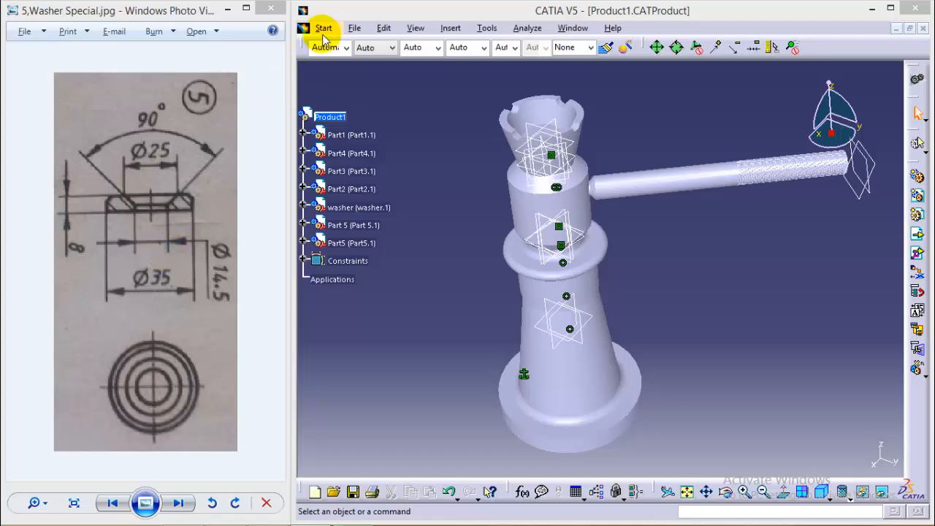
{"action": "left_click", "coordinate": [325, 28]}
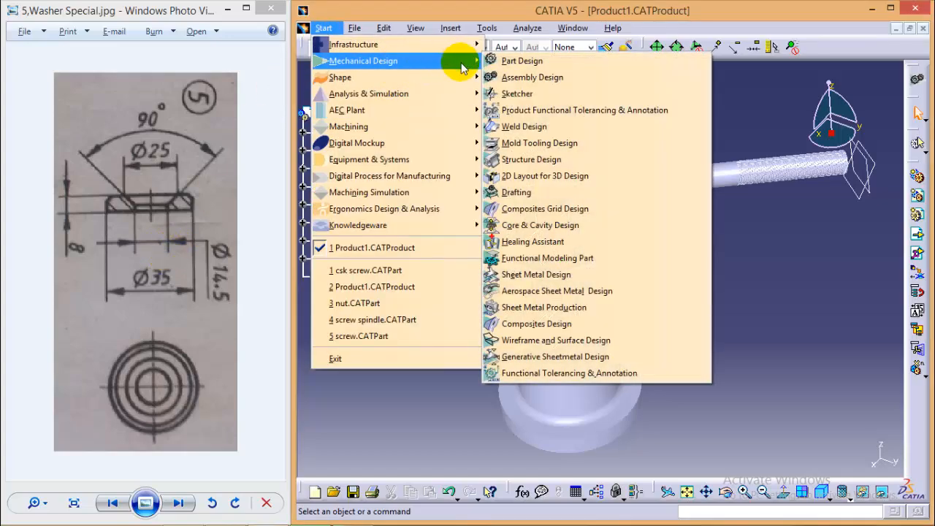
{"action": "left_click", "coordinate": [522, 62]}
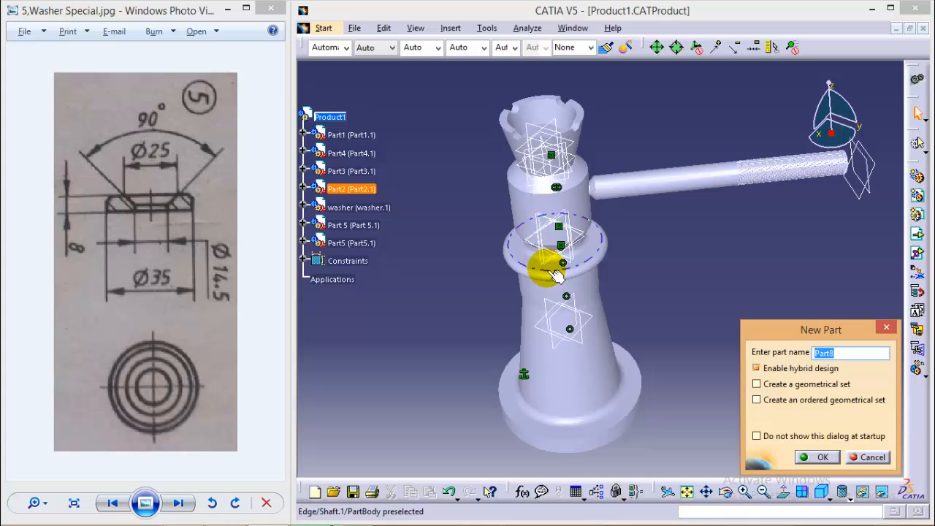
{"action": "type", "text": "washer"}
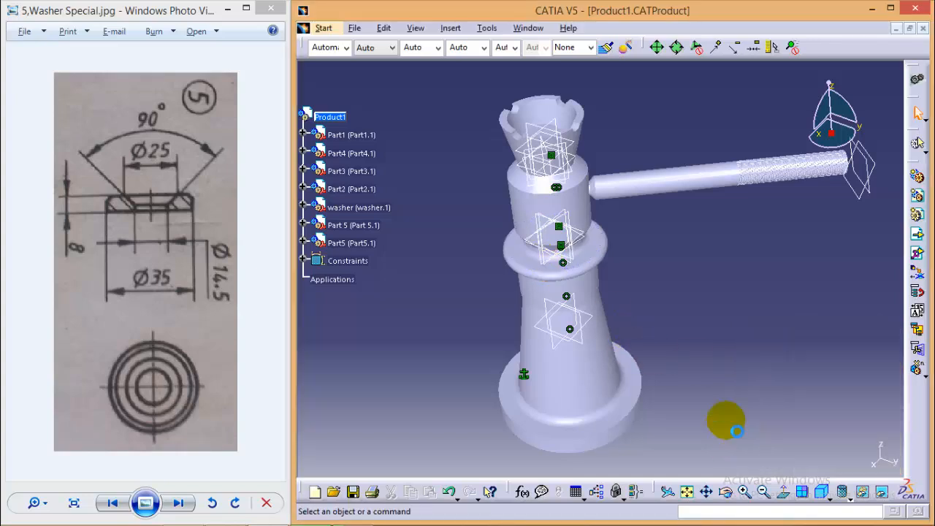
{"action": "double_click", "coordinate": [358, 207]}
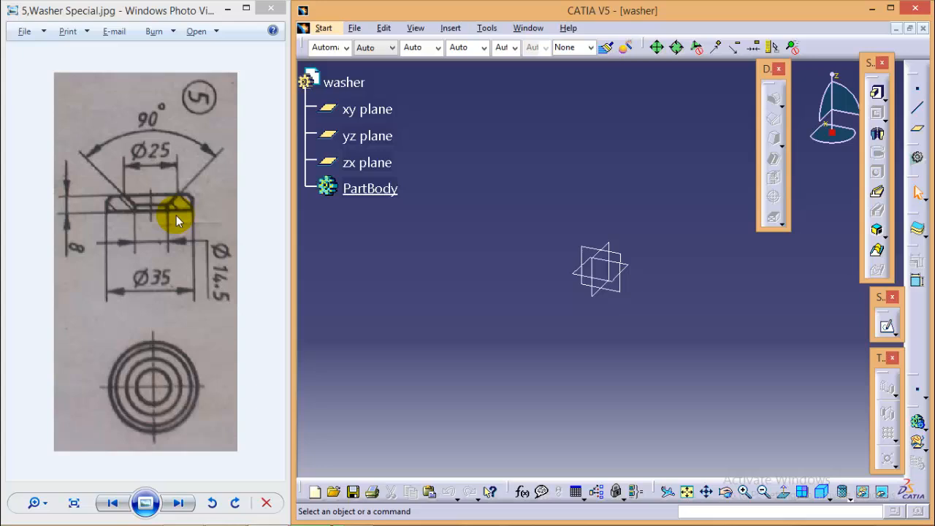
{"action": "mouse_move", "coordinate": [204, 219]}
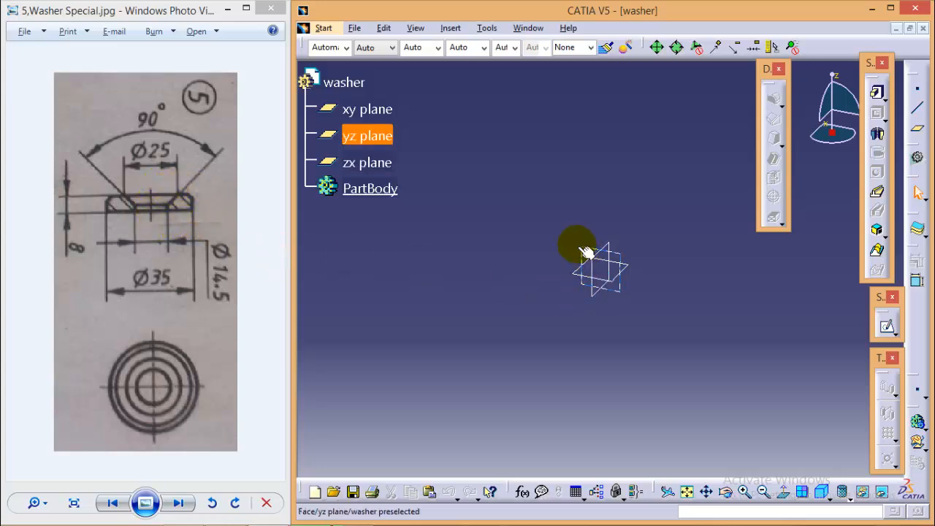
- Draw the closed washer half-section profile with its chamfered corner on the yz plane
{"action": "left_click", "coordinate": [599, 266]}
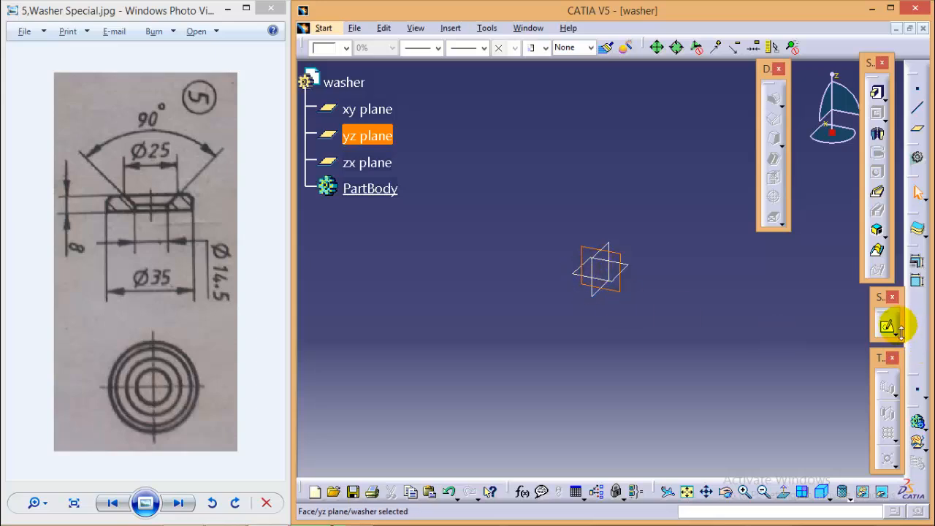
{"action": "left_click", "coordinate": [888, 327]}
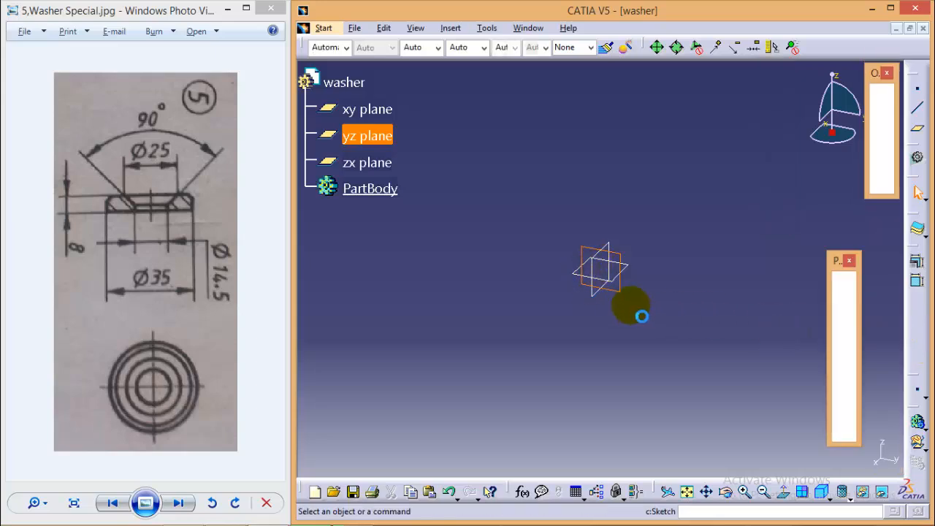
{"action": "left_click", "coordinate": [845, 313]}
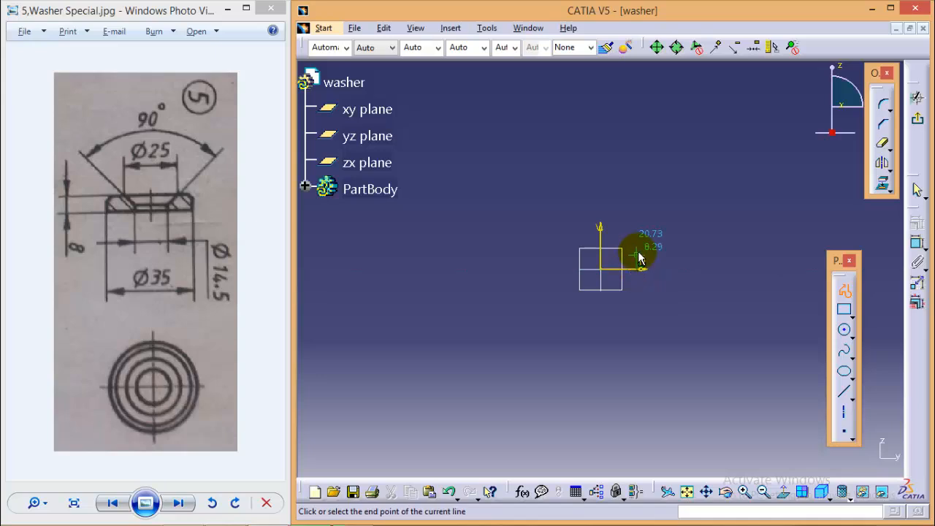
{"action": "mouse_move", "coordinate": [658, 234]}
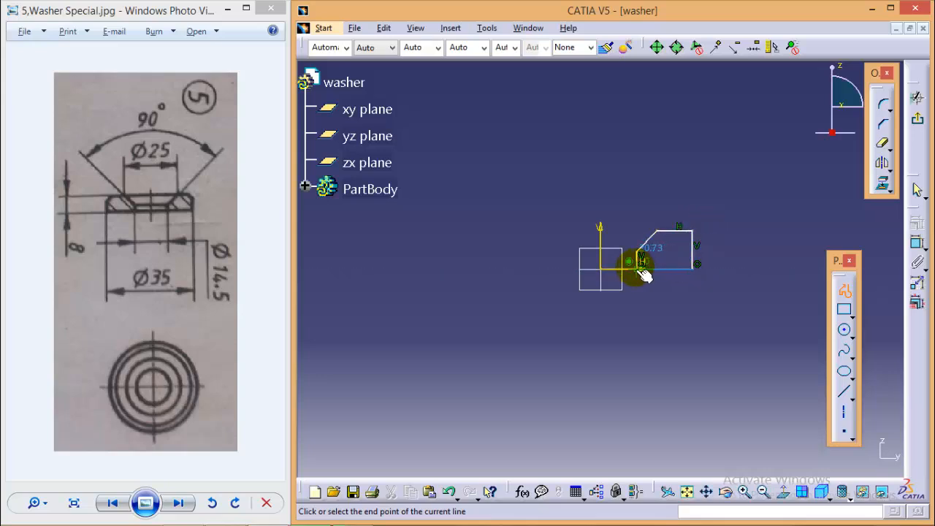
{"action": "left_click", "coordinate": [641, 271]}
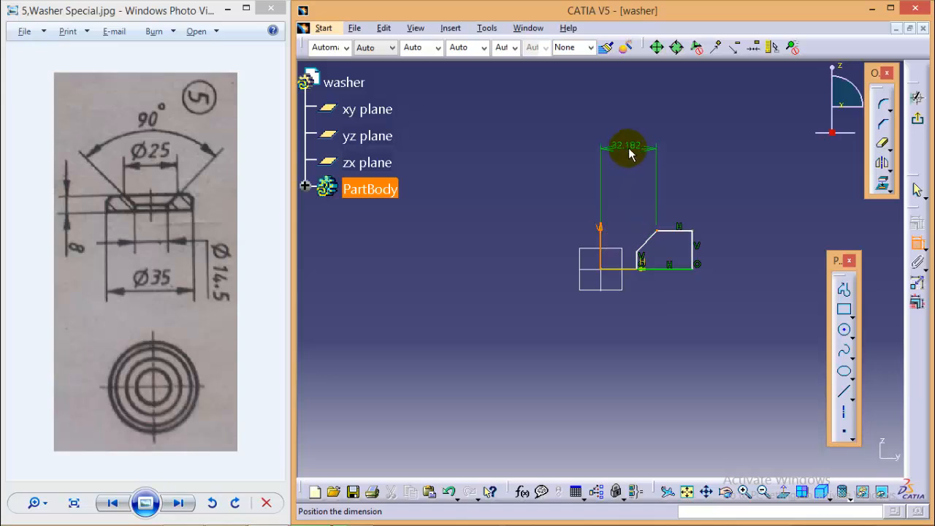
- Set the axis distances to 12.5 mm for the upper corner and 14.5/2 for the bore radius
{"action": "double_click", "coordinate": [628, 146]}
{"action": "type", "text": "12.5"}
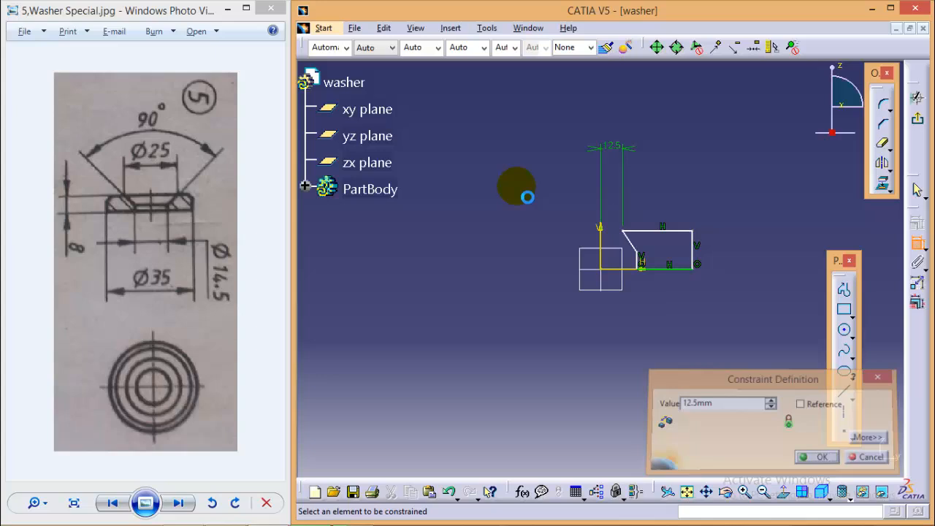
{"action": "left_click", "coordinate": [818, 456]}
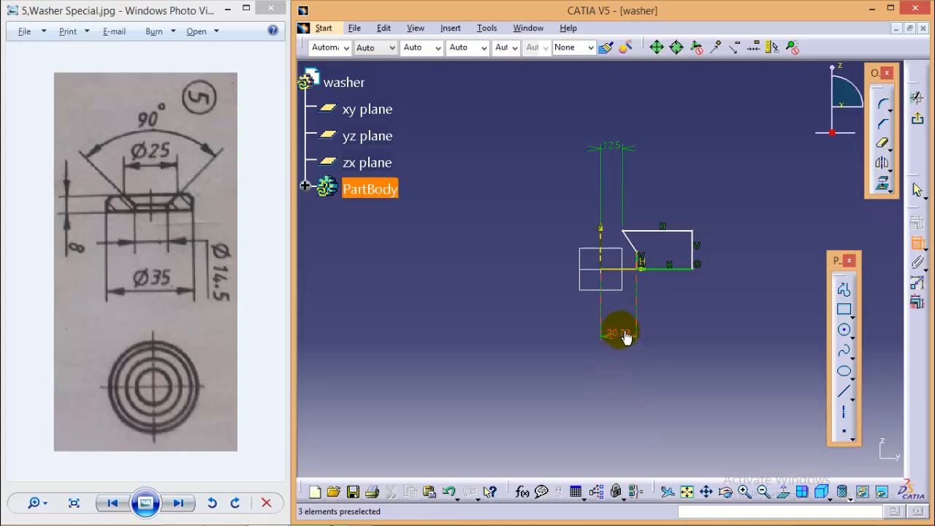
{"action": "double_click", "coordinate": [620, 333]}
{"action": "type", "text": "14.5/2"}
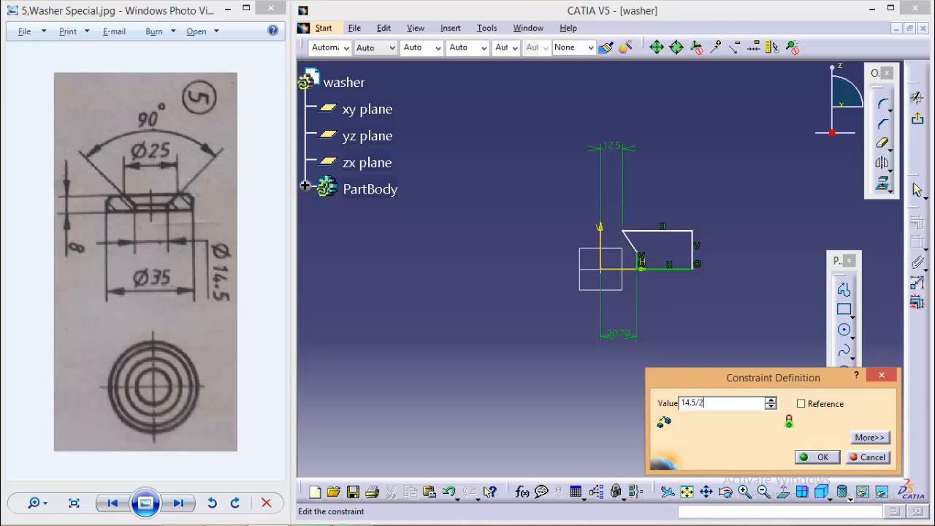
{"action": "left_click", "coordinate": [823, 456]}
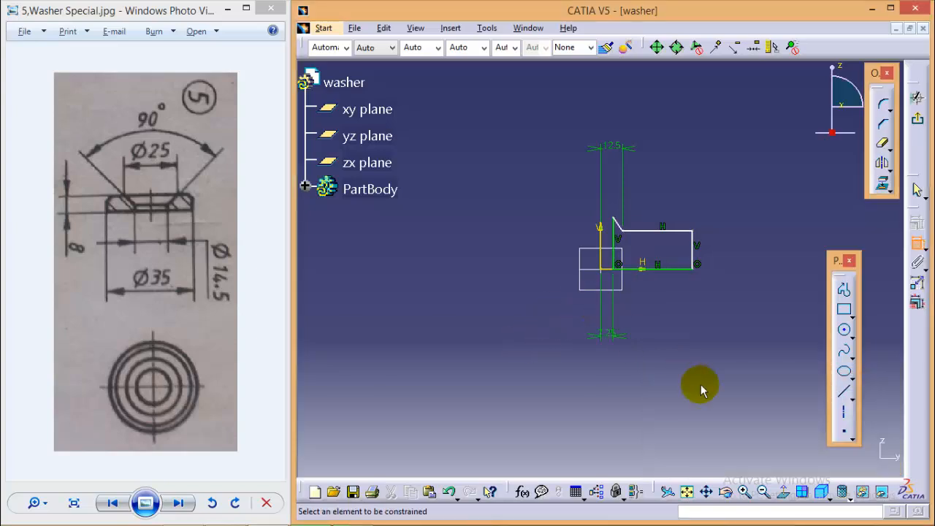
{"action": "mouse_move", "coordinate": [690, 251]}
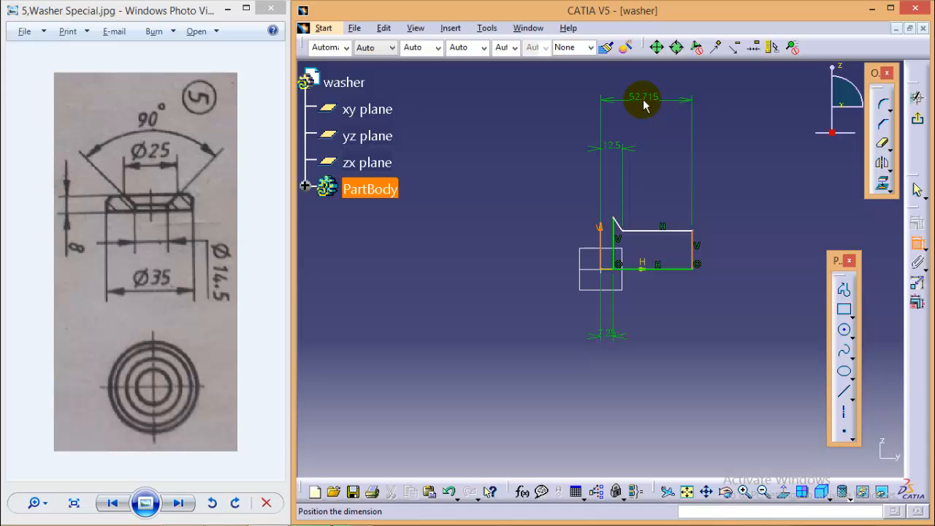
- Add the overall outer distance, the 8 mm height and the slanted-edge angle, then exit the sketch
{"action": "double_click", "coordinate": [643, 96]}
{"action": "type", "text": "17."}
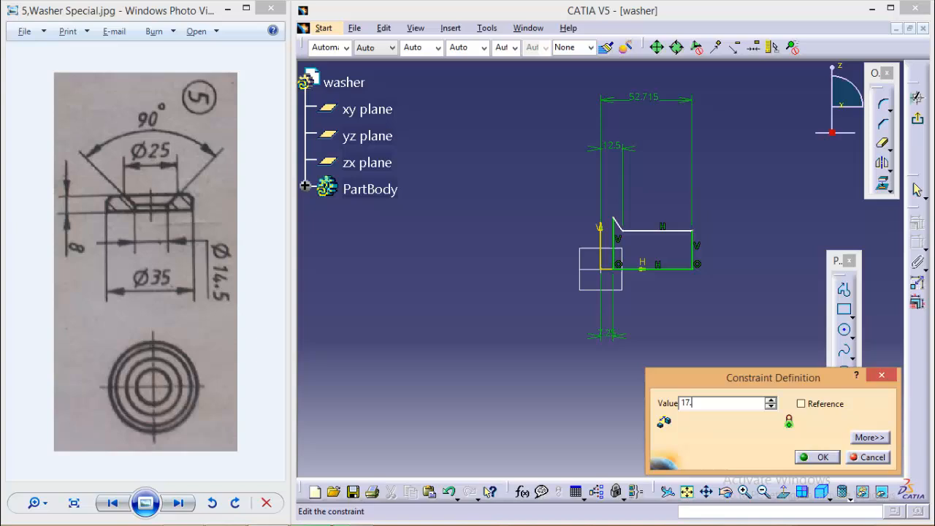
{"action": "left_click", "coordinate": [822, 456]}
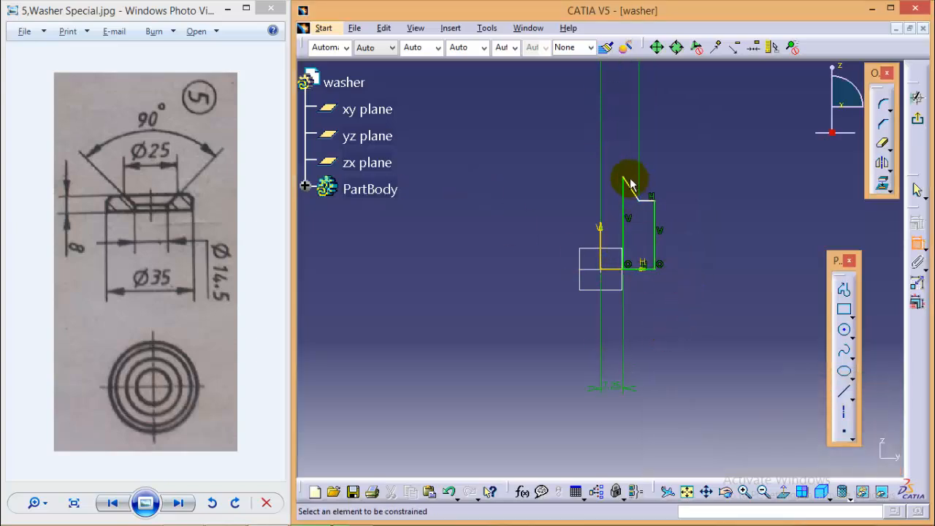
{"action": "mouse_move", "coordinate": [628, 183]}
{"action": "type", "text": "8"}
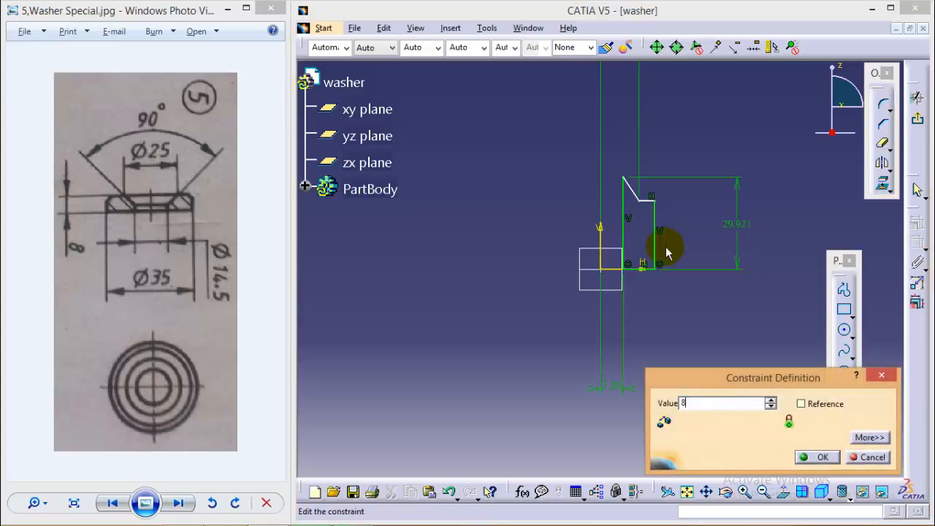
{"action": "left_click", "coordinate": [823, 456]}
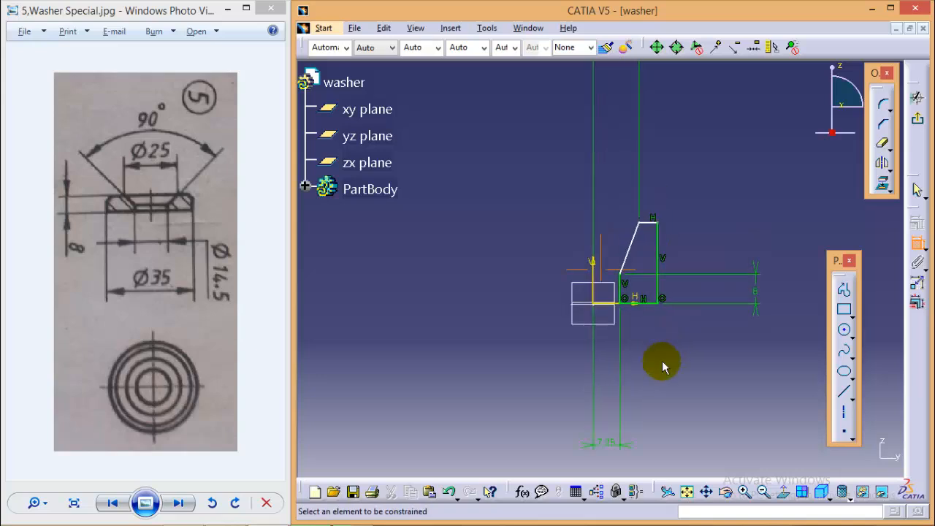
{"action": "left_click", "coordinate": [636, 241]}
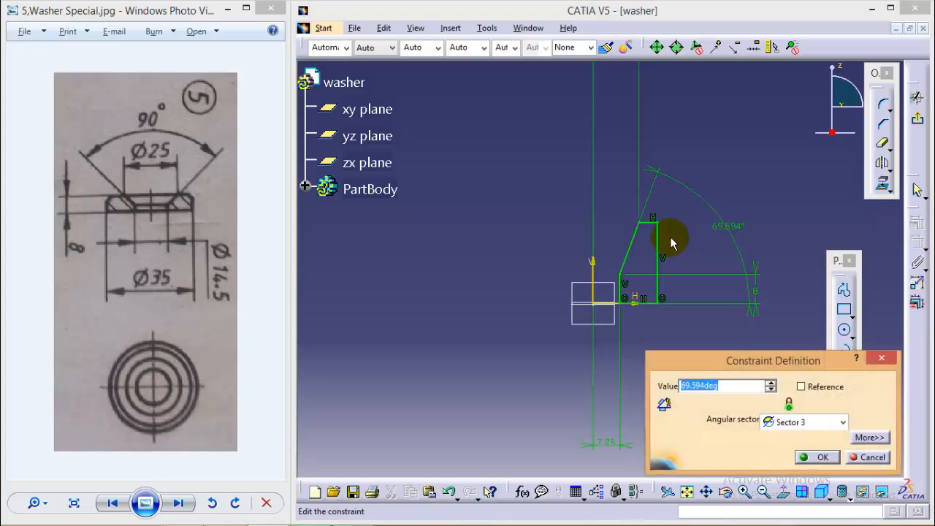
{"action": "left_click", "coordinate": [823, 455]}
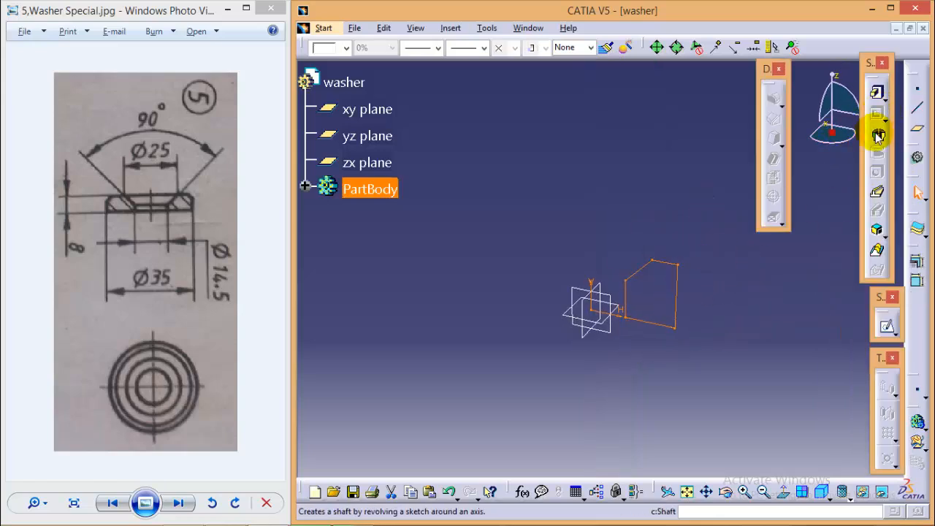
- Revolve Sketch.1 a full 360° about its axis with Shaft to form the solid washer
{"action": "left_click", "coordinate": [877, 136]}
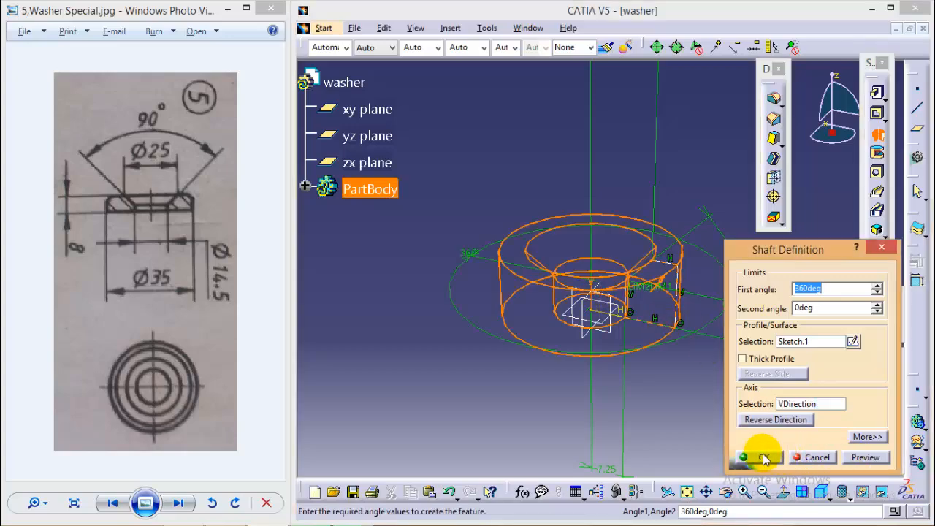
{"action": "left_click", "coordinate": [760, 456]}
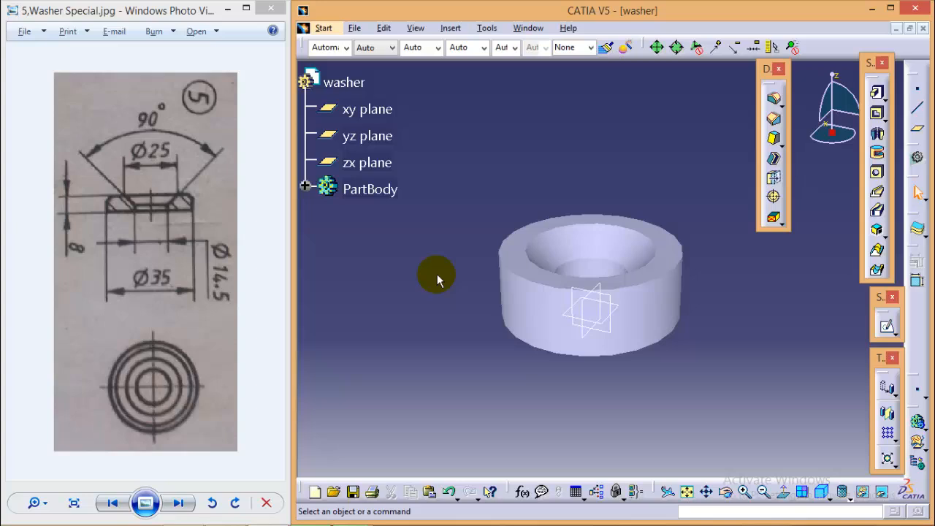
{"action": "mouse_move", "coordinate": [514, 329]}
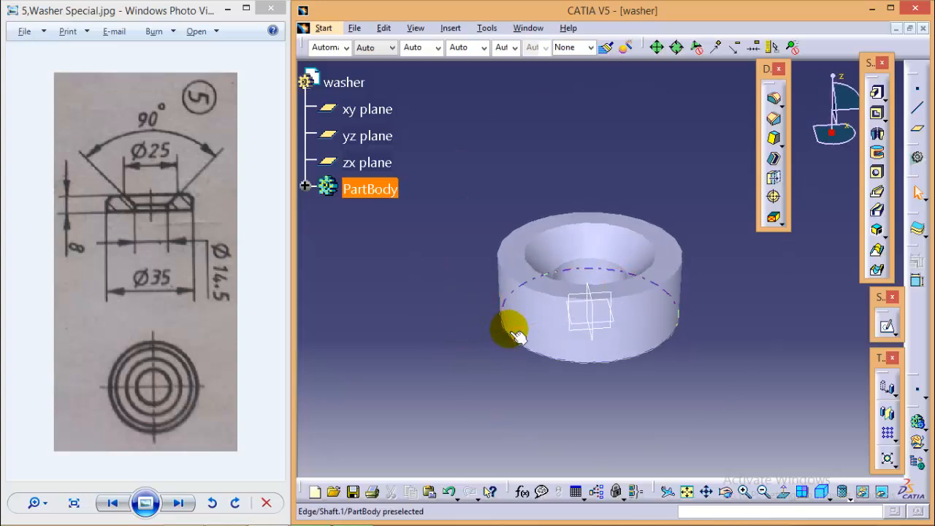
{"action": "mouse_move", "coordinate": [635, 296]}
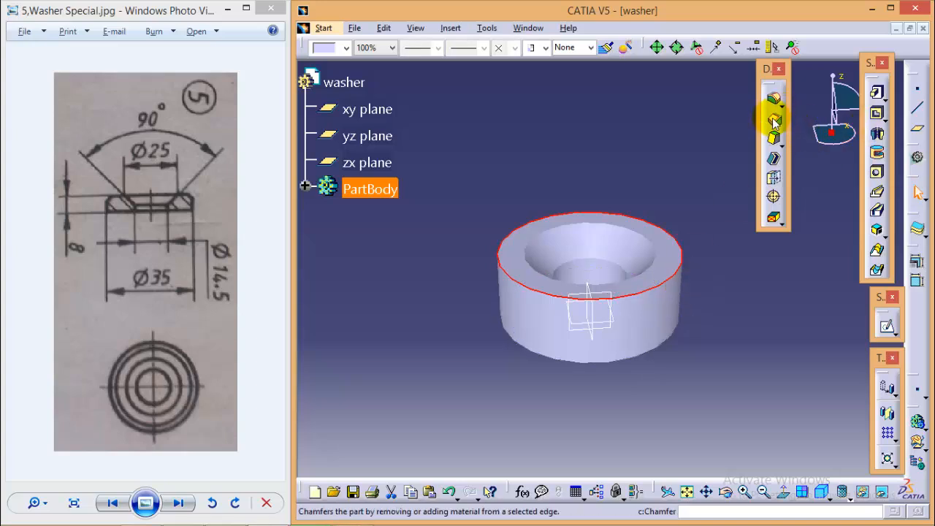
- Apply a 1 mm, 45° chamfer to the washer's top outer edge
{"action": "left_click", "coordinate": [773, 122]}
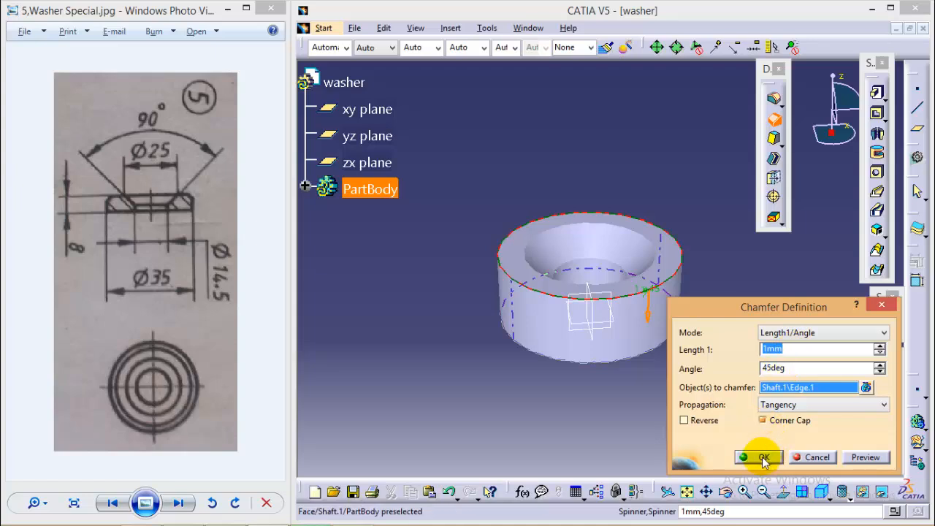
{"action": "left_click", "coordinate": [757, 456]}
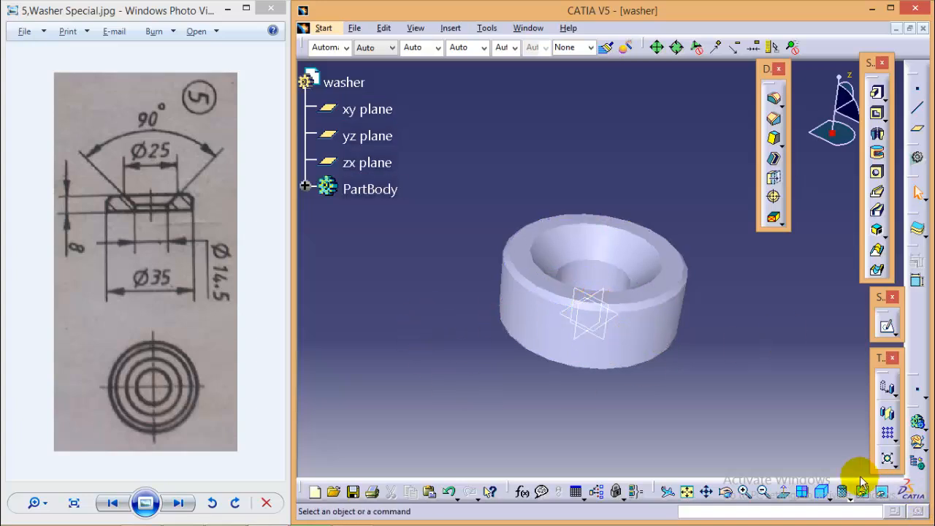
{"action": "mouse_move", "coordinate": [570, 285]}
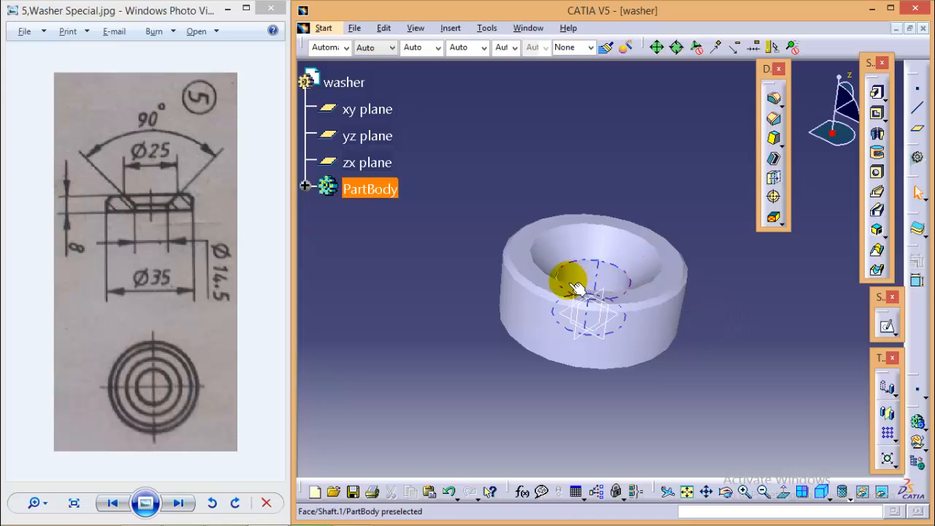
{"action": "left_click", "coordinate": [431, 339]}
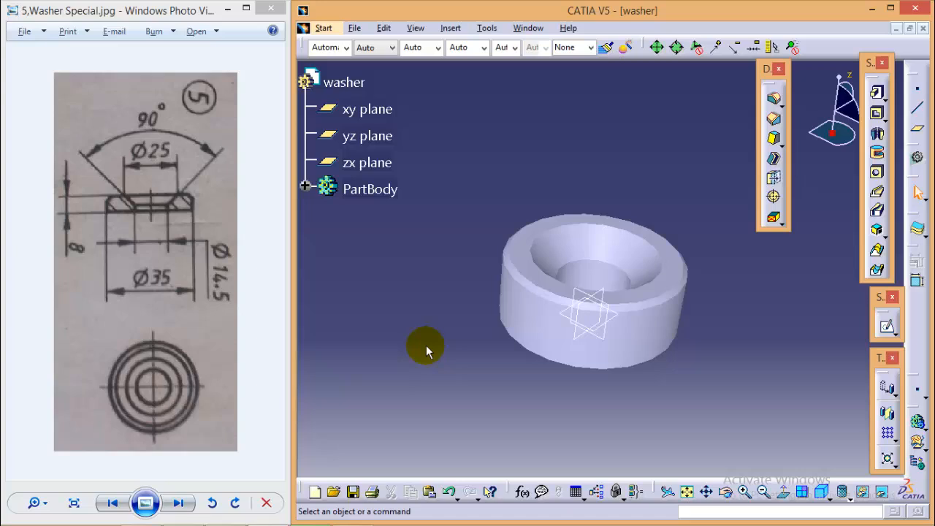
{"action": "mouse_move", "coordinate": [431, 358]}
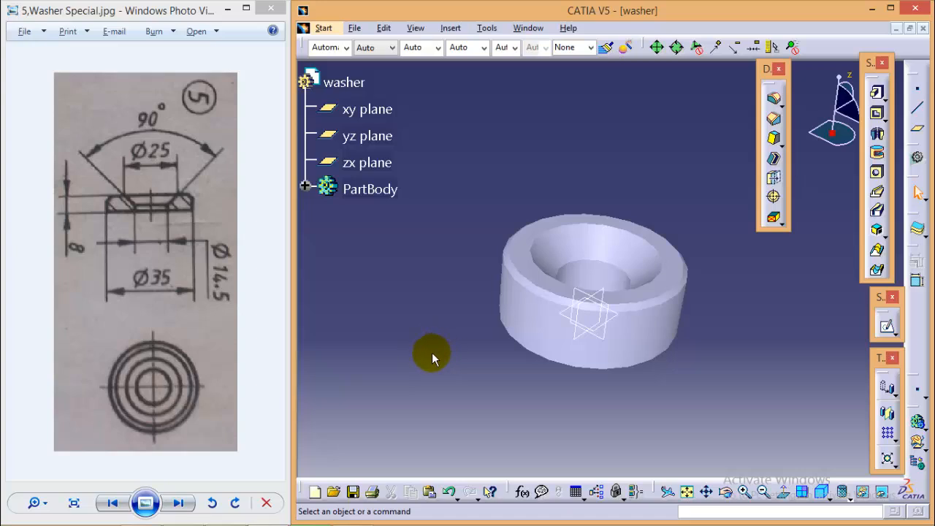
{"action": "mouse_move", "coordinate": [438, 355]}
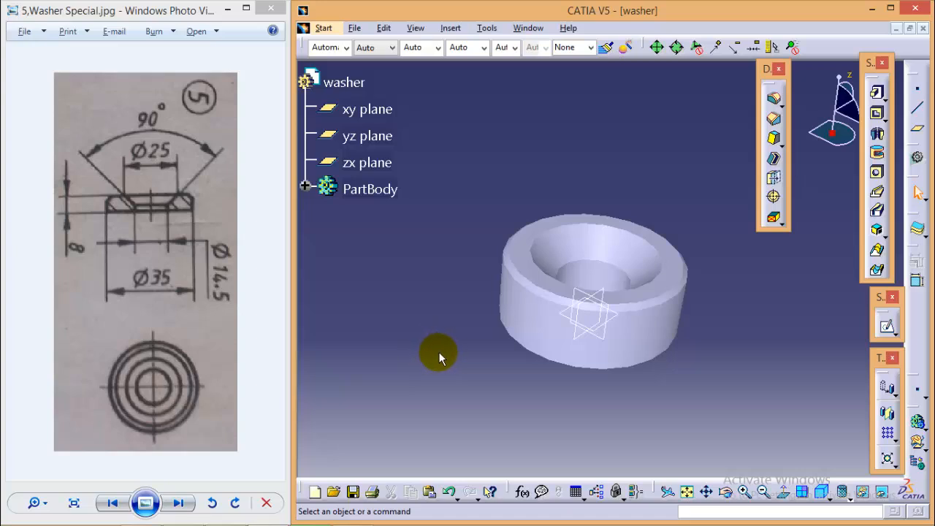
{"action": "mouse_move", "coordinate": [426, 342]}
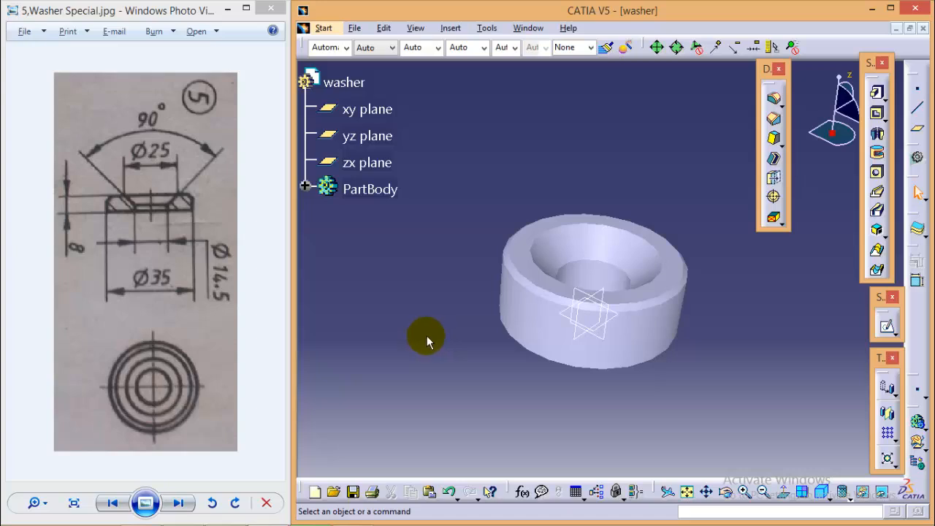
{"action": "mouse_move", "coordinate": [439, 319]}
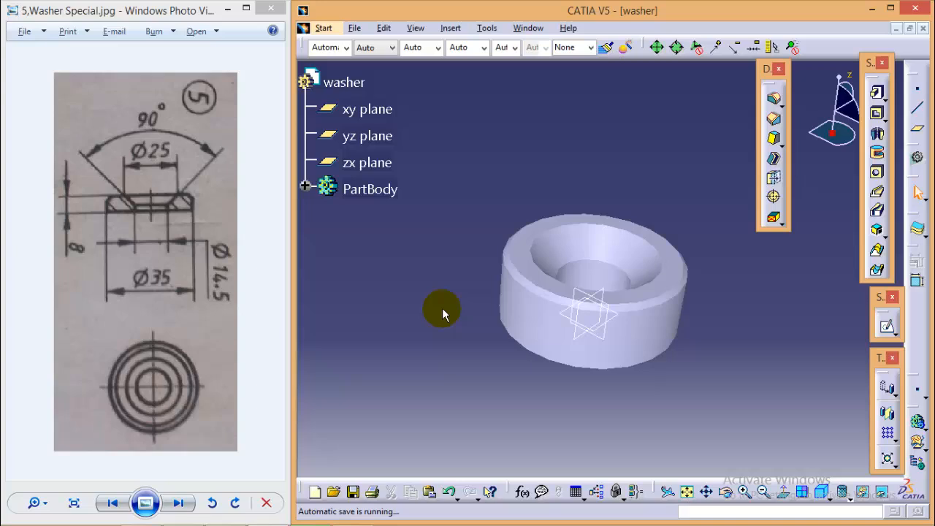
{"action": "mouse_move", "coordinate": [453, 316]}
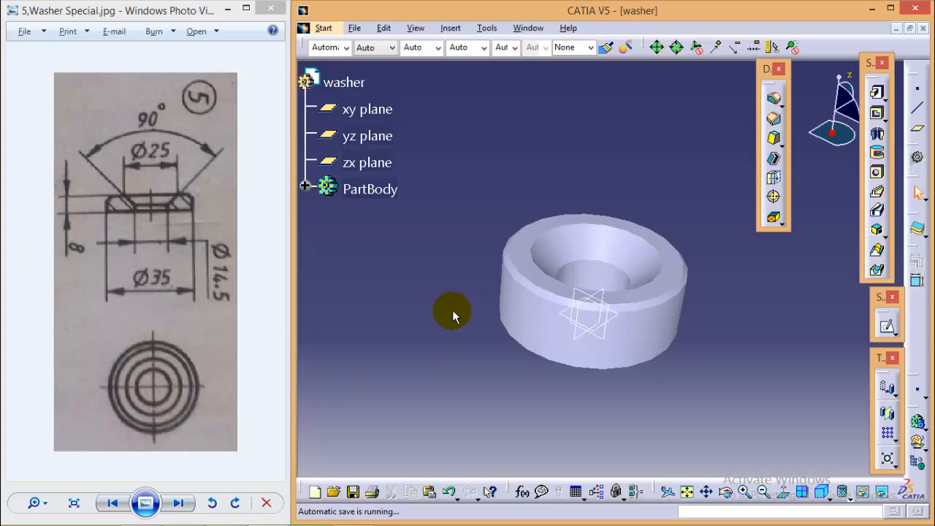
{"action": "mouse_move", "coordinate": [432, 299]}
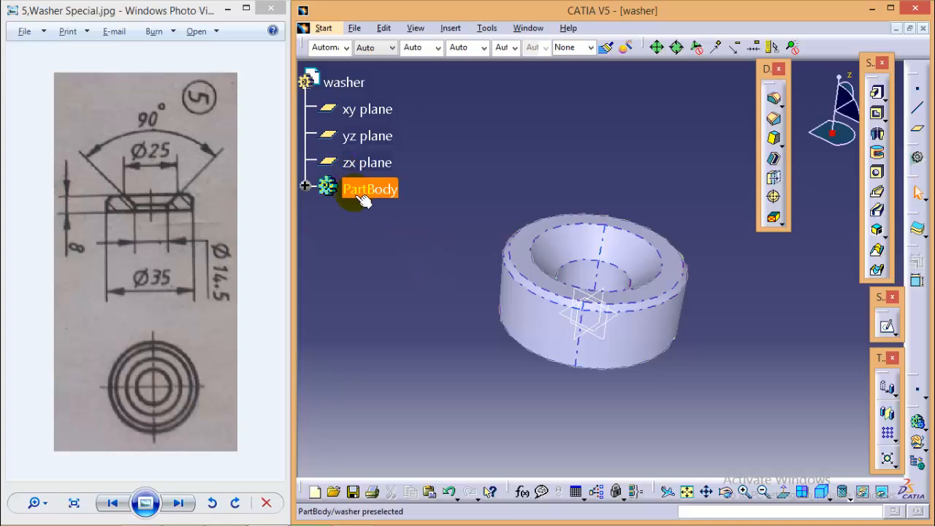
{"action": "left_click", "coordinate": [380, 276]}
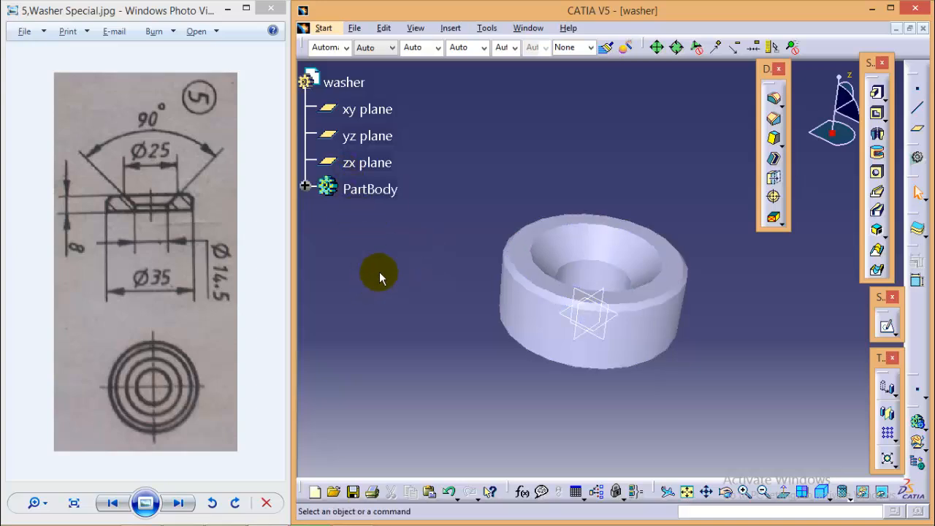
{"action": "mouse_move", "coordinate": [421, 287]}
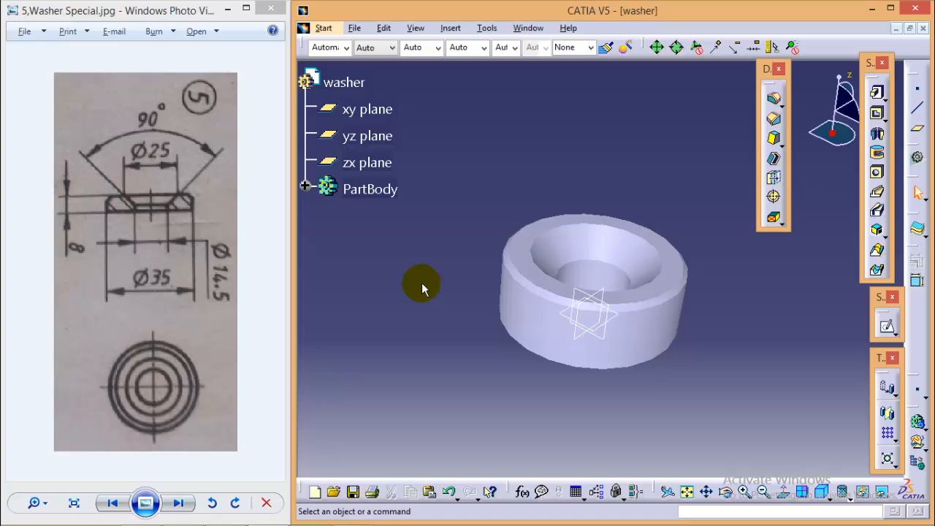
{"action": "mouse_move", "coordinate": [430, 284]}
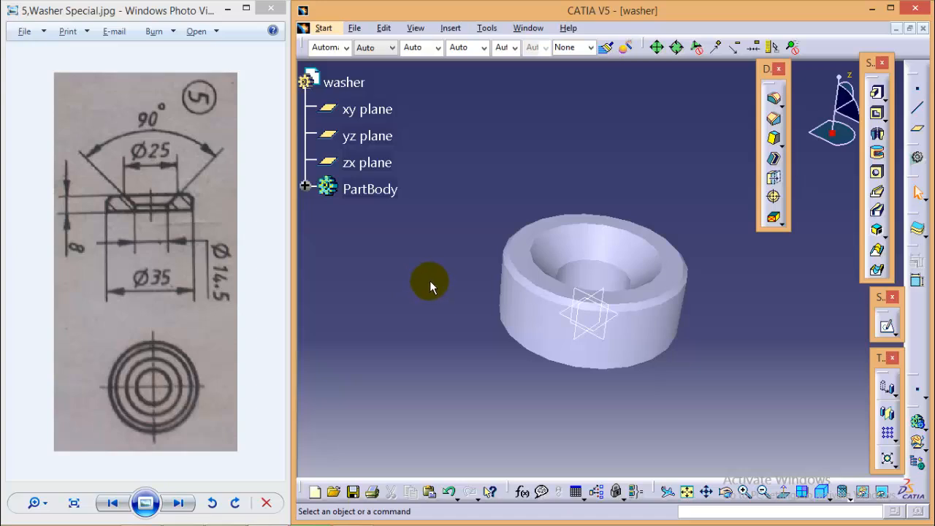